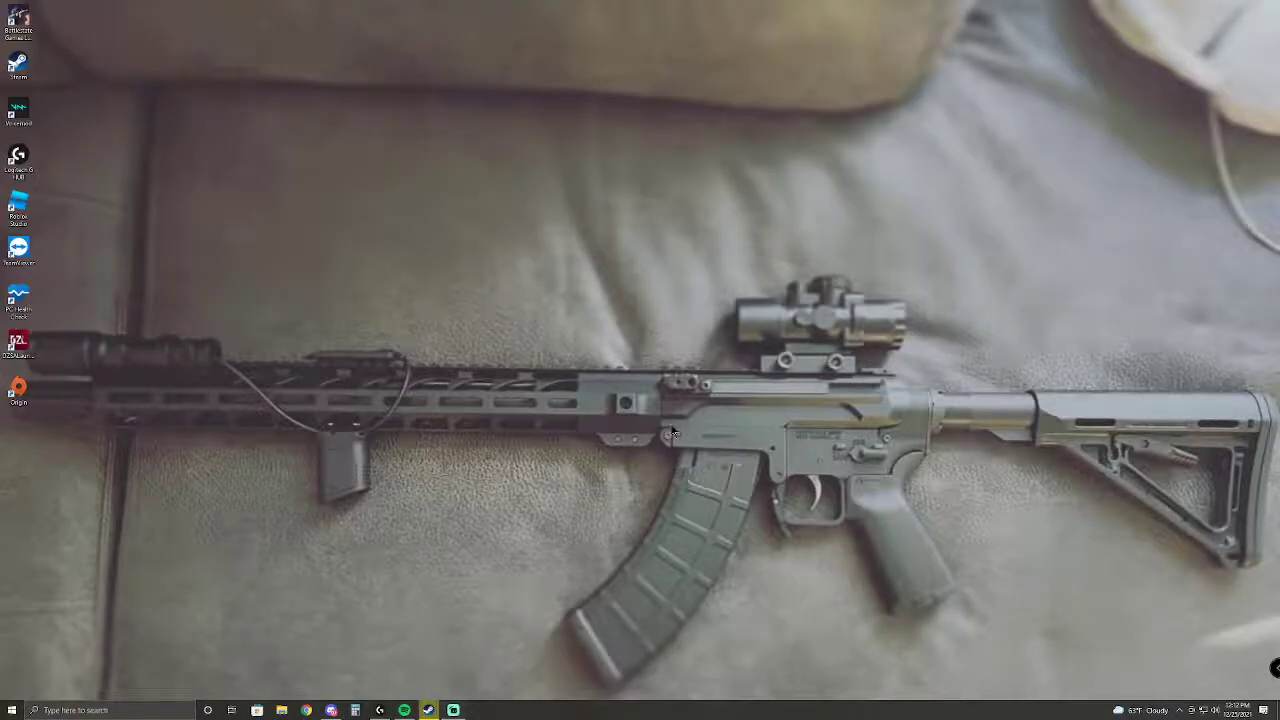
{"action": "mouse_move", "coordinate": [408, 374]}
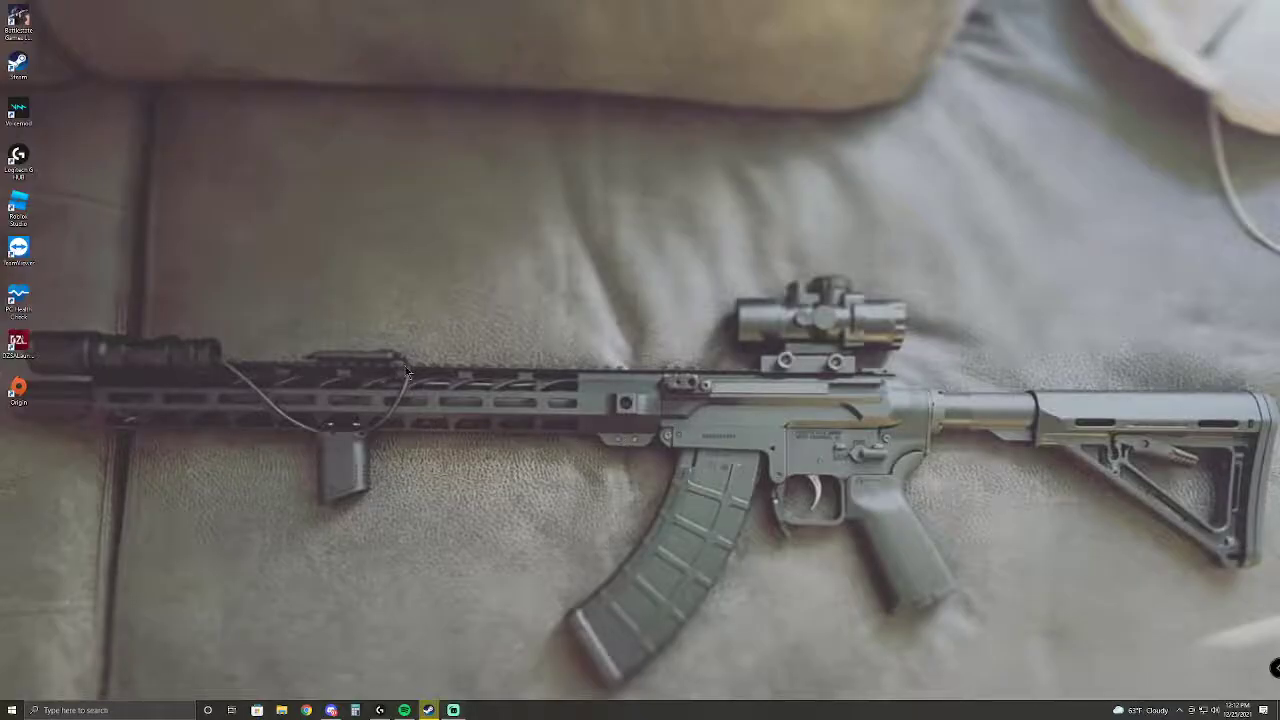
{"action": "mouse_move", "coordinate": [722, 444]}
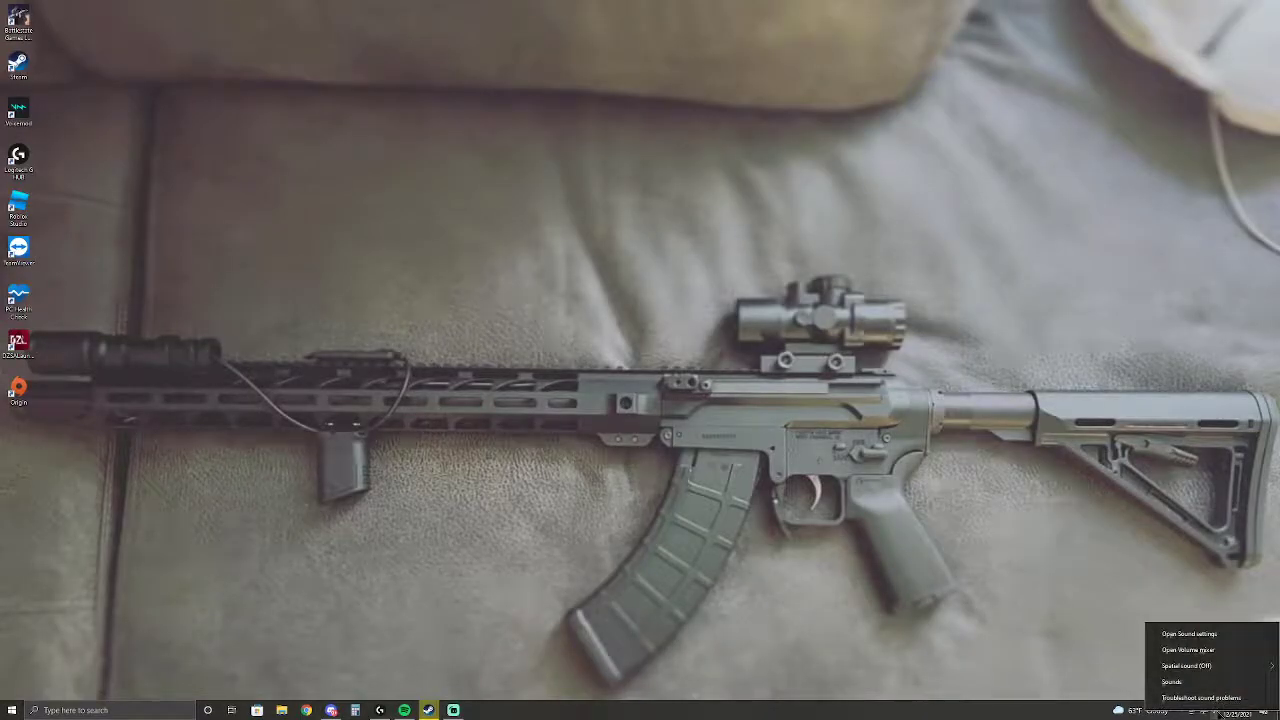
- Review the headset playback device's speaker setup as Stereo and close the setup window
{"action": "left_click", "coordinate": [1172, 680]}
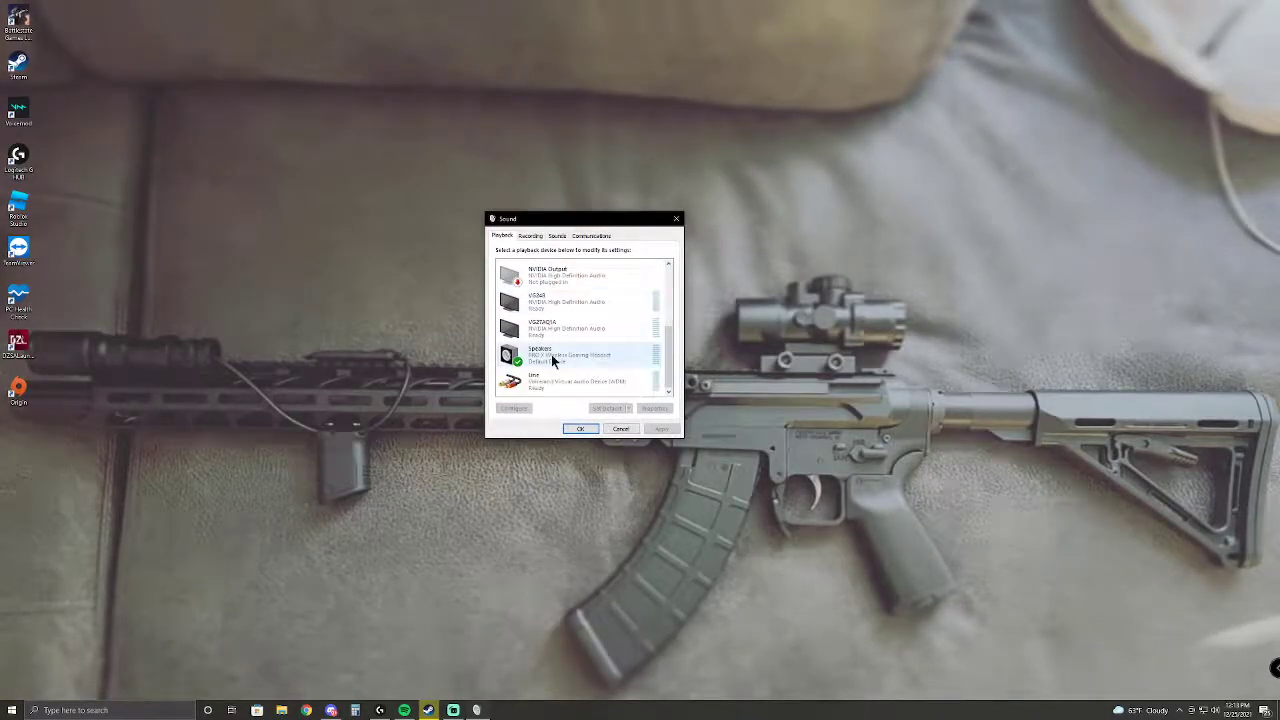
{"action": "left_click", "coordinate": [560, 356]}
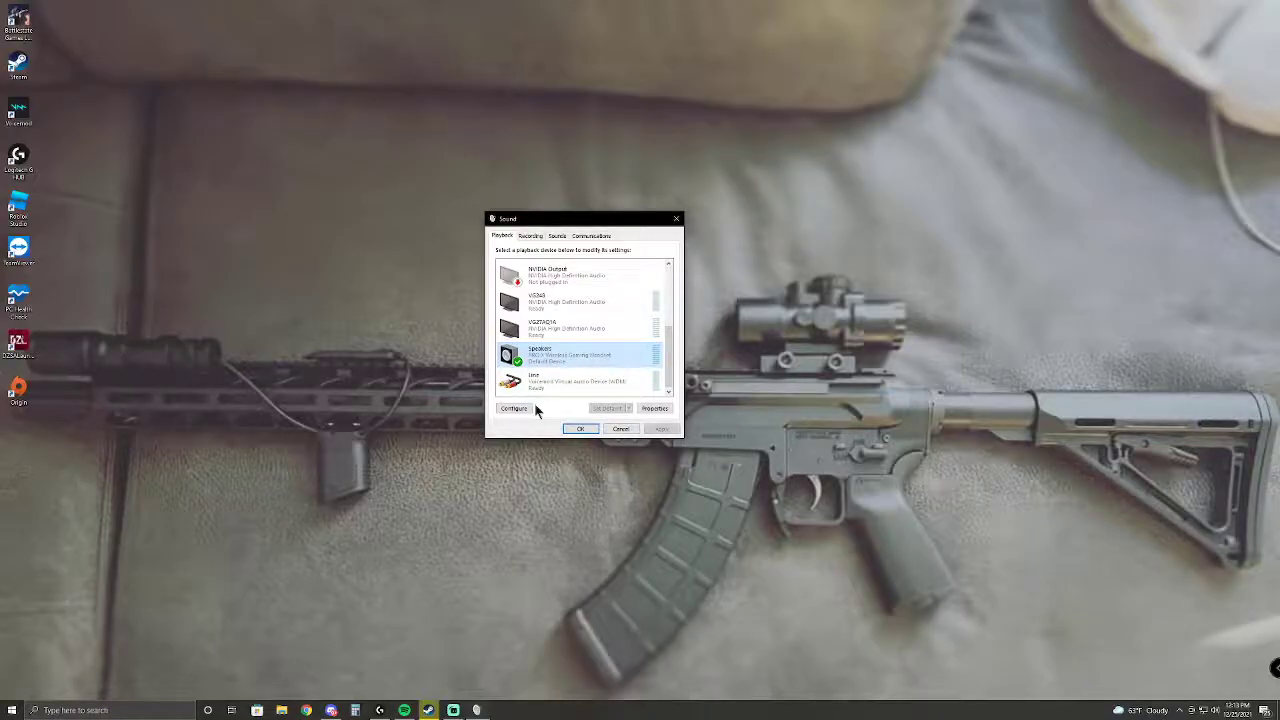
{"action": "left_click", "coordinate": [512, 408]}
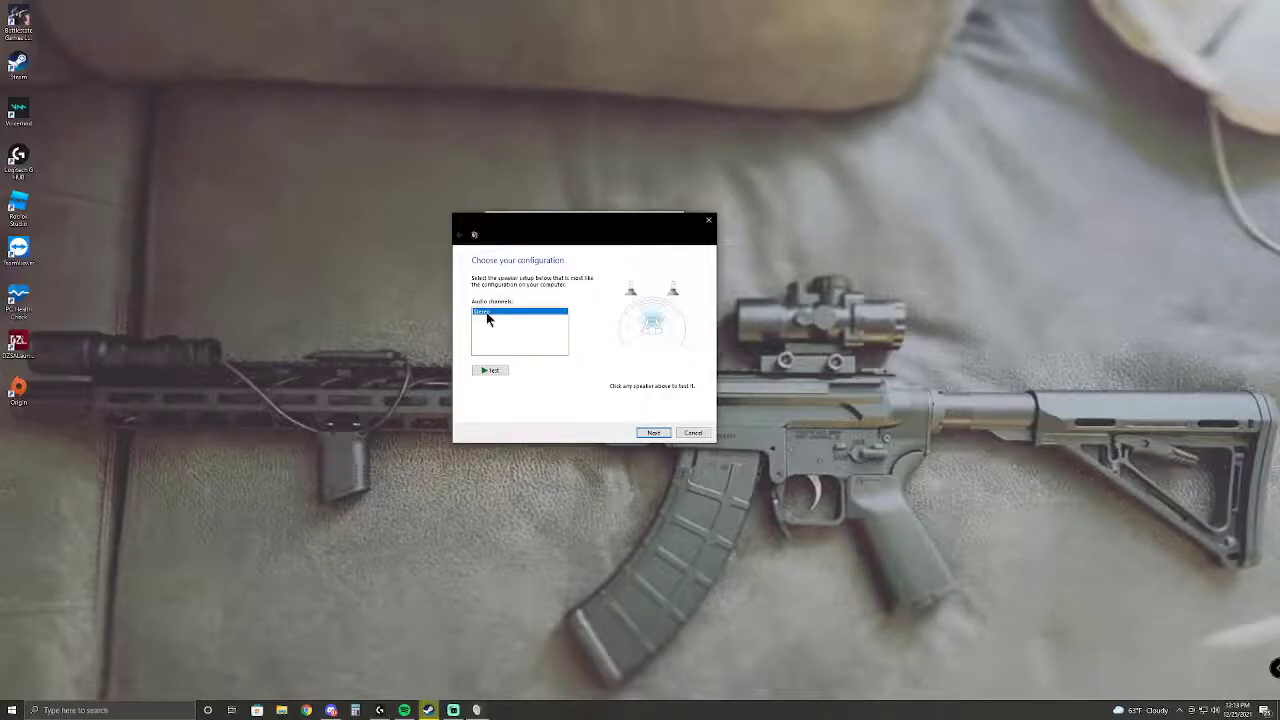
{"action": "mouse_move", "coordinate": [518, 318]}
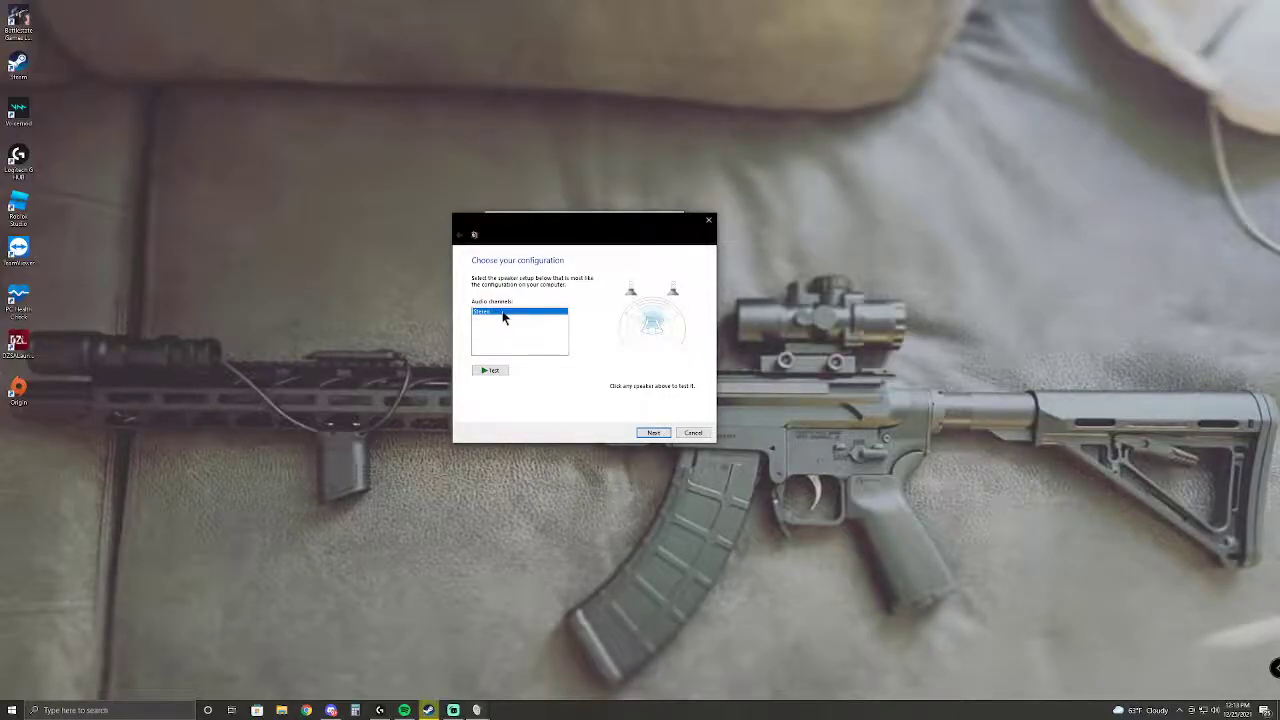
{"action": "mouse_move", "coordinate": [644, 404]}
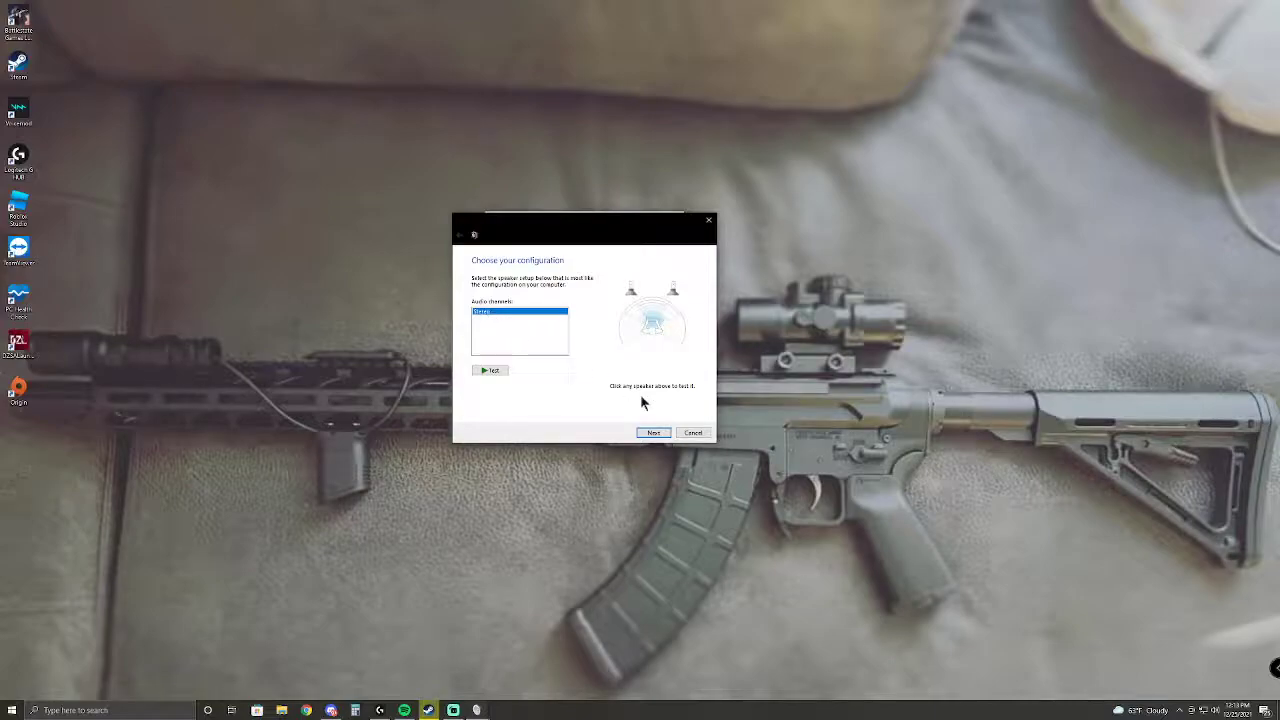
{"action": "mouse_move", "coordinate": [728, 350]}
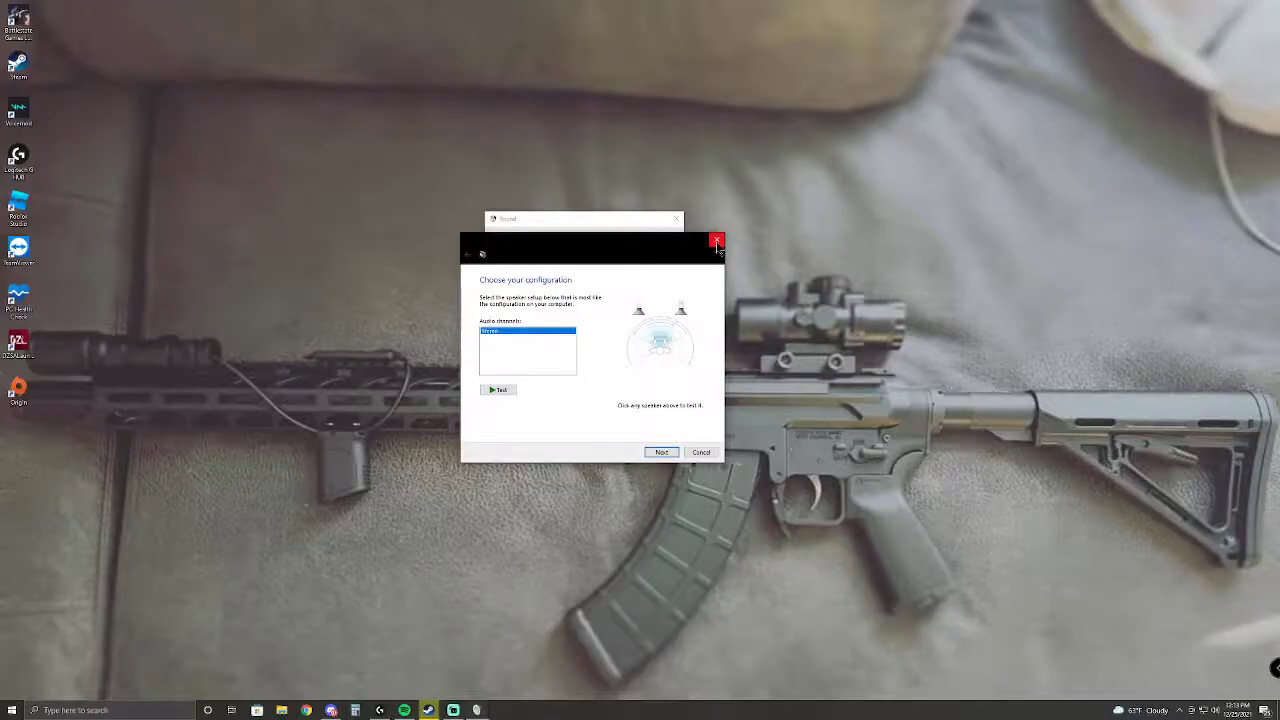
{"action": "left_click", "coordinate": [716, 240]}
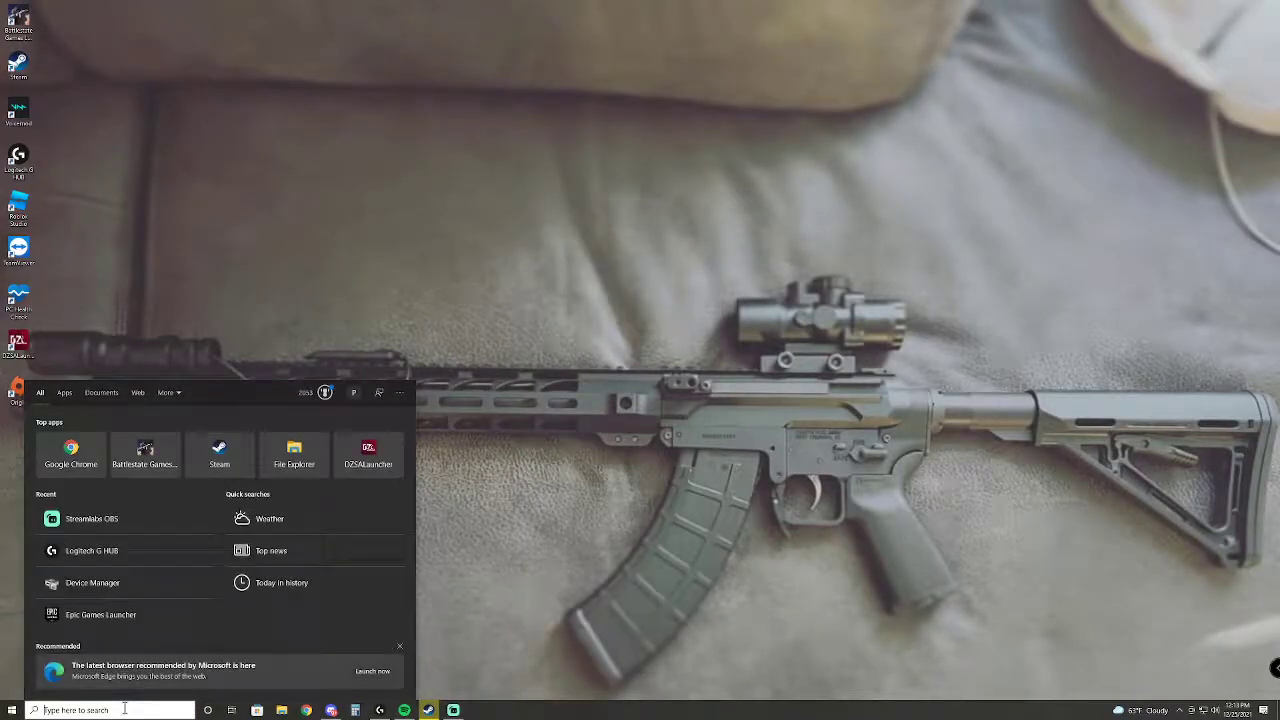
- Find Device Manager via search 'device' and reach the headset under Sound controllers
{"action": "type", "text": "device"}
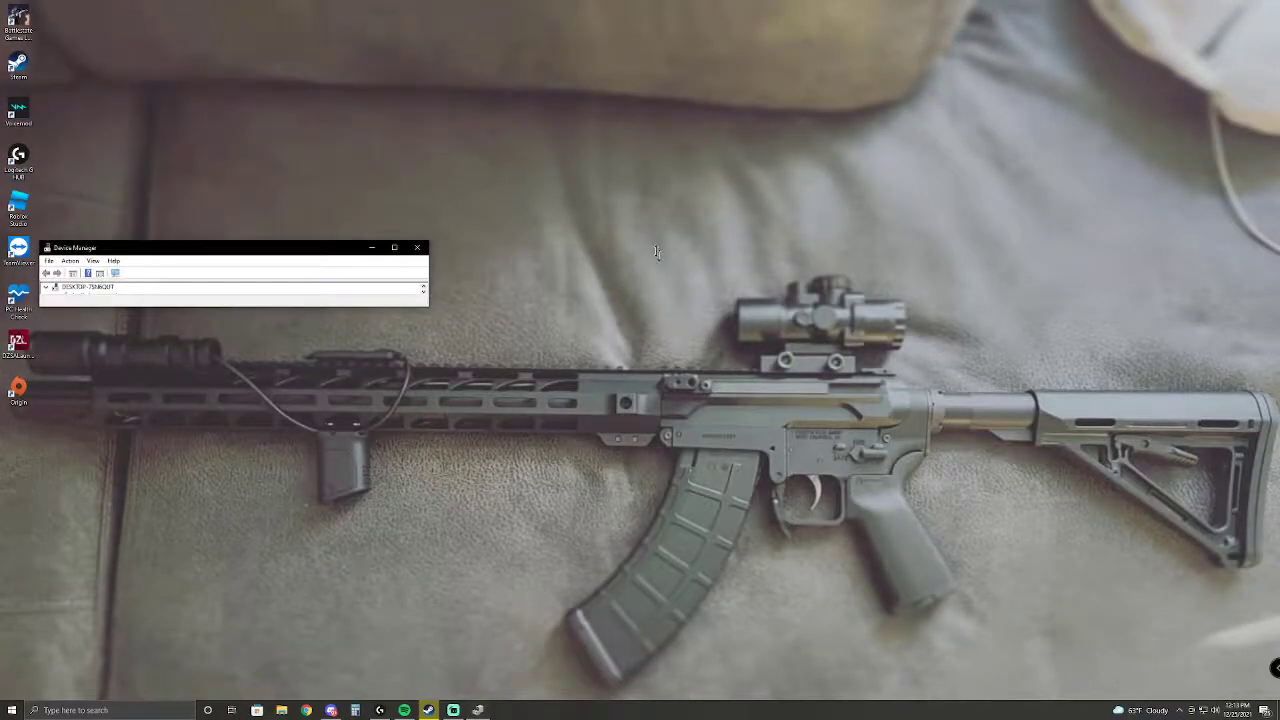
{"action": "left_click_drag", "start_coordinate": [230, 248], "coordinate": [572, 244]}
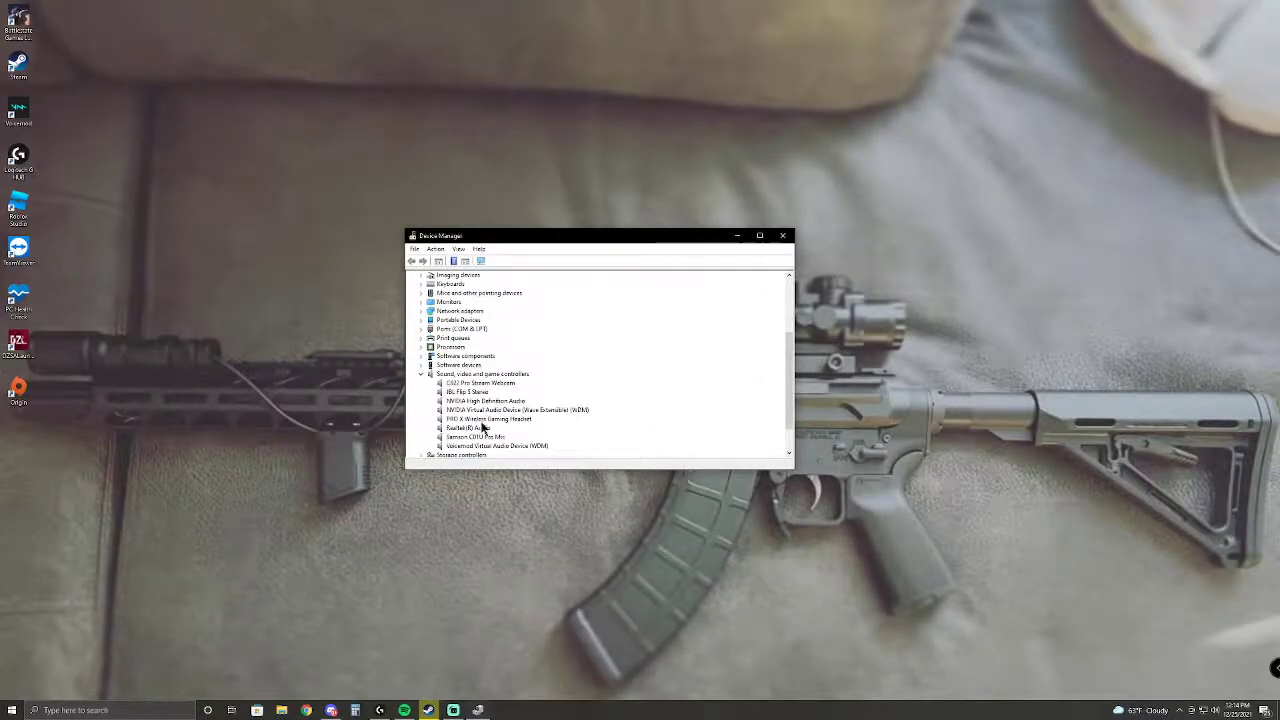
{"action": "left_click", "coordinate": [488, 418]}
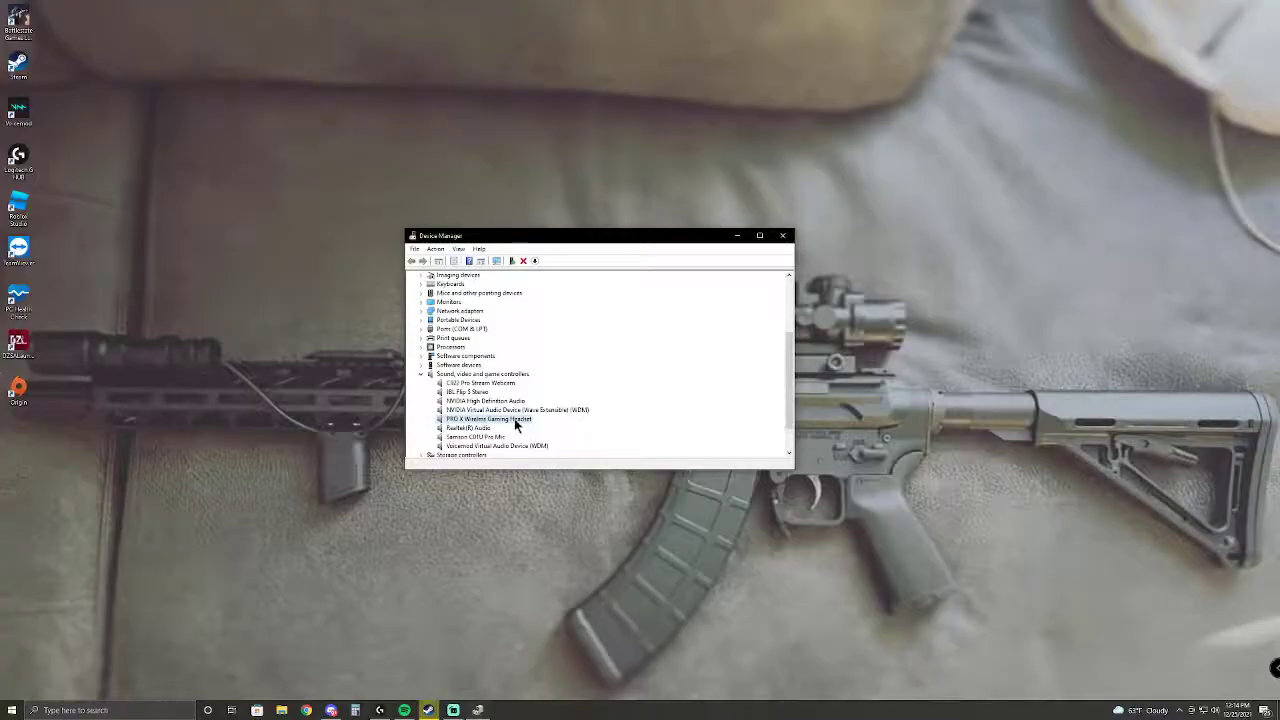
{"action": "right_click", "coordinate": [488, 418]}
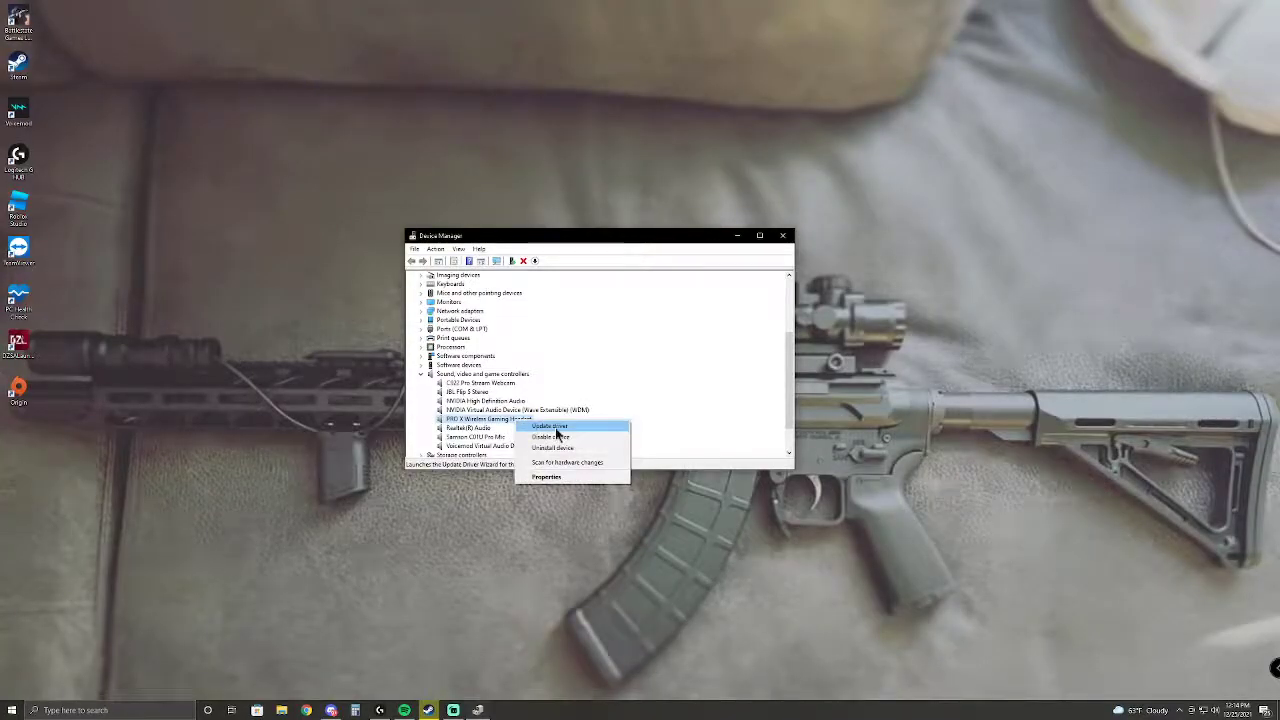
- Update the headset driver to the generic USB Audio Device from the compatible drivers list
{"action": "left_click", "coordinate": [548, 426]}
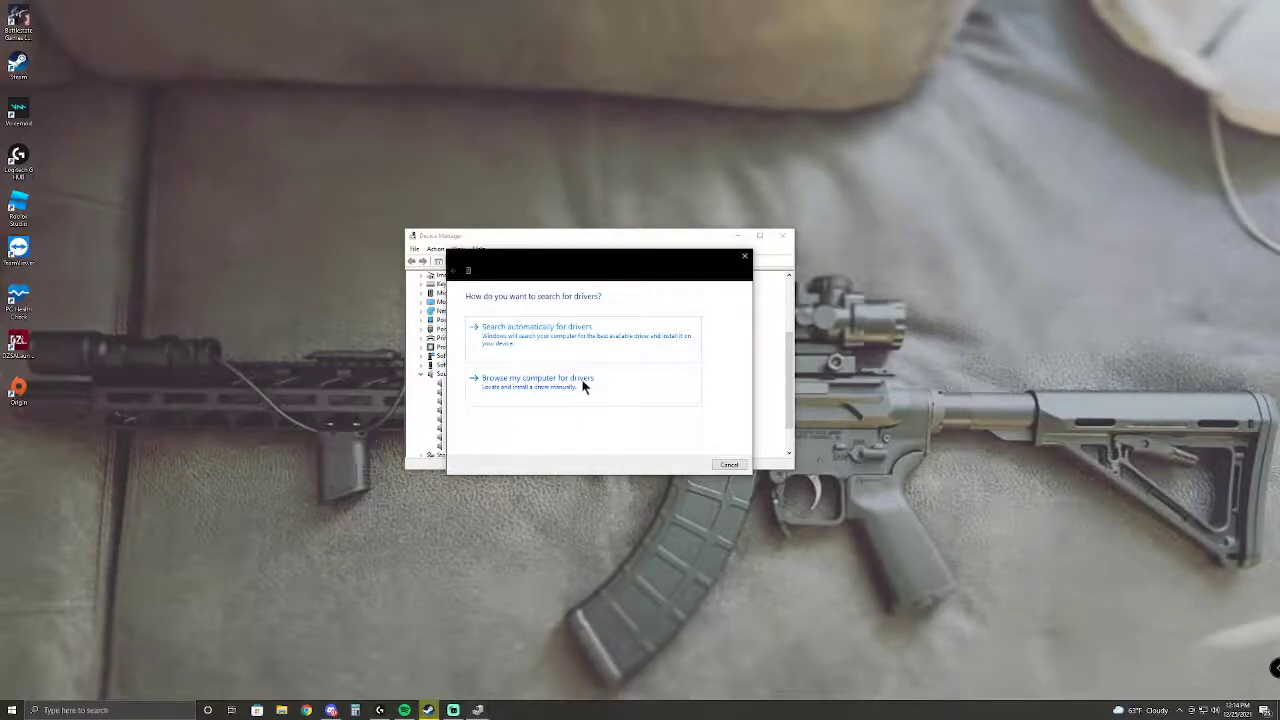
{"action": "left_click", "coordinate": [536, 378]}
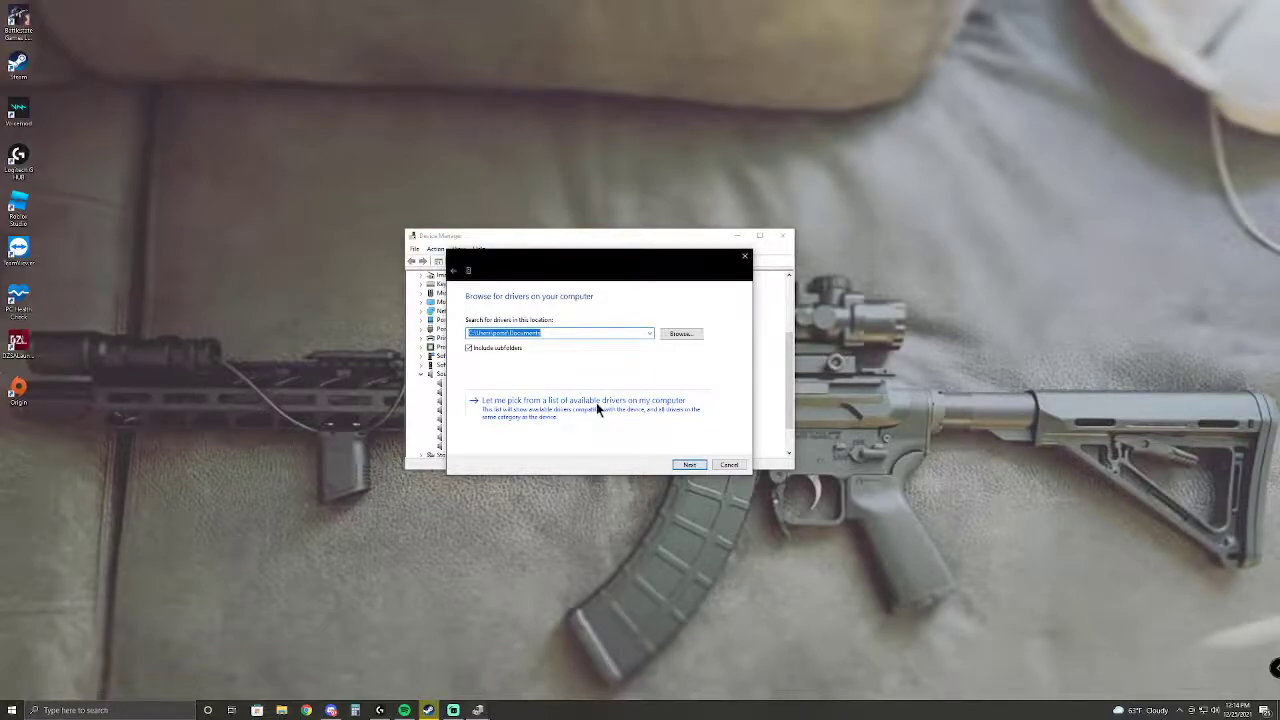
{"action": "left_click", "coordinate": [584, 400]}
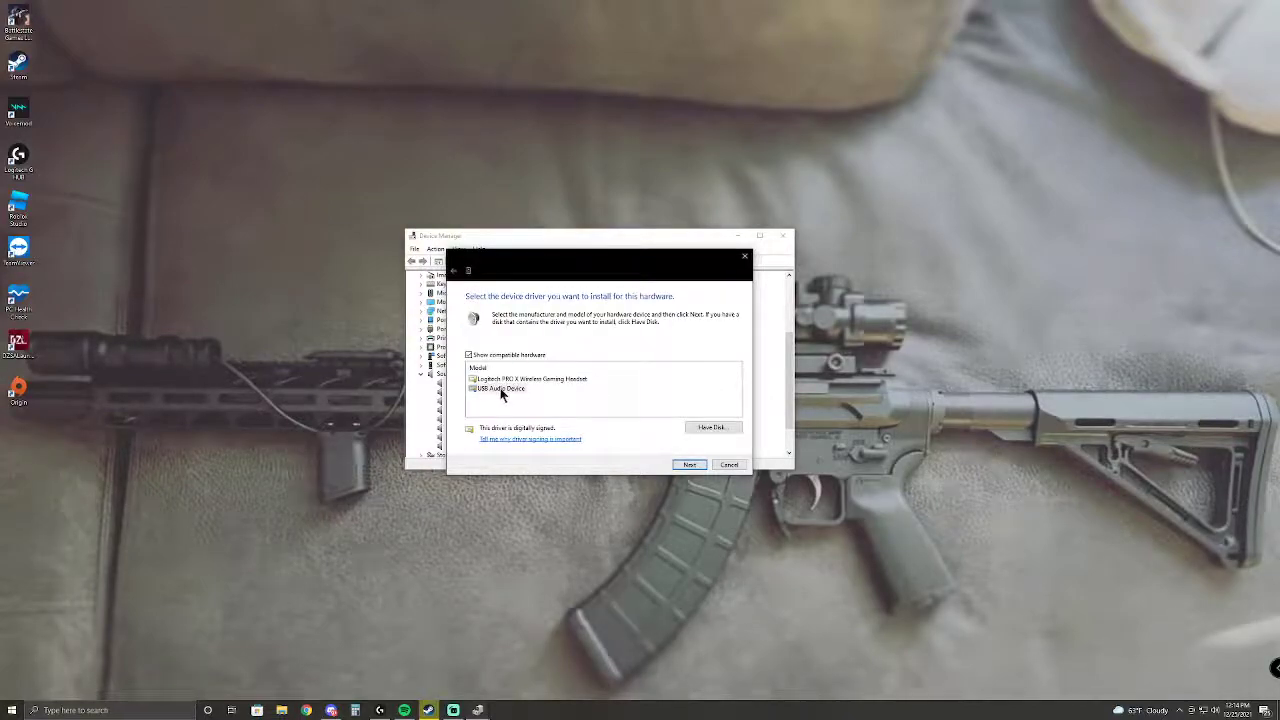
{"action": "left_click", "coordinate": [500, 388]}
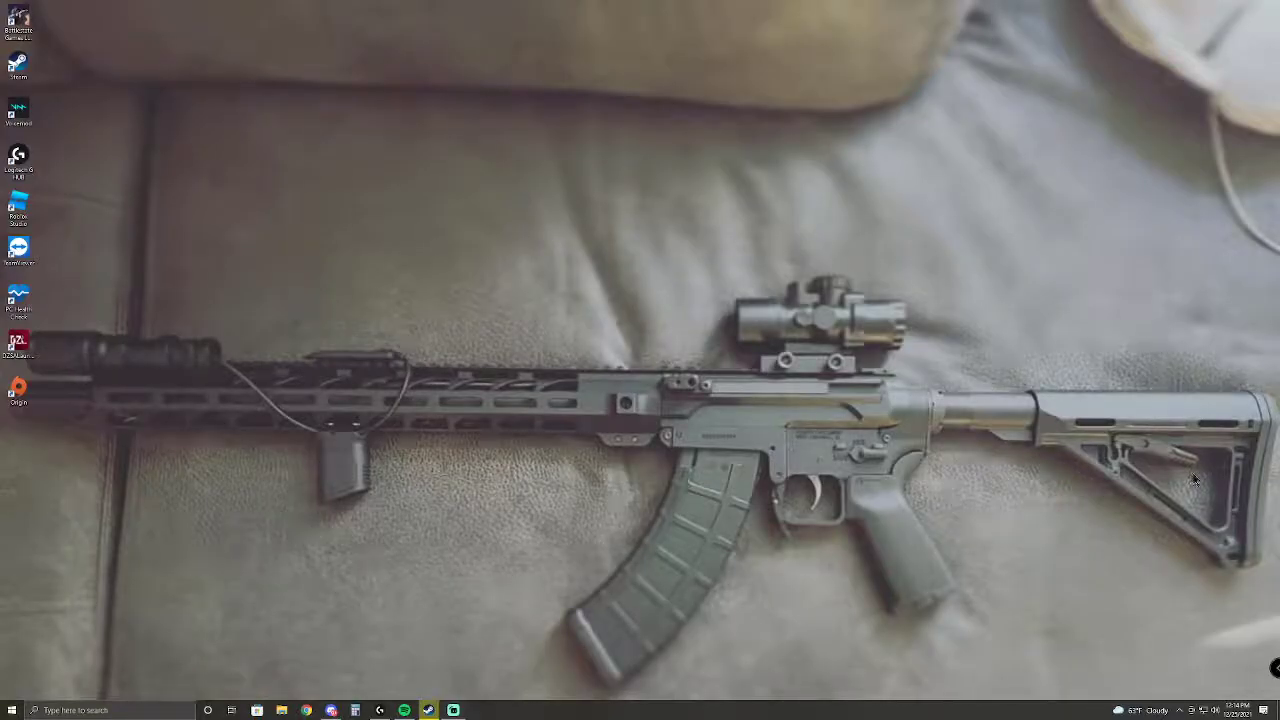
{"action": "mouse_move", "coordinate": [1140, 336]}
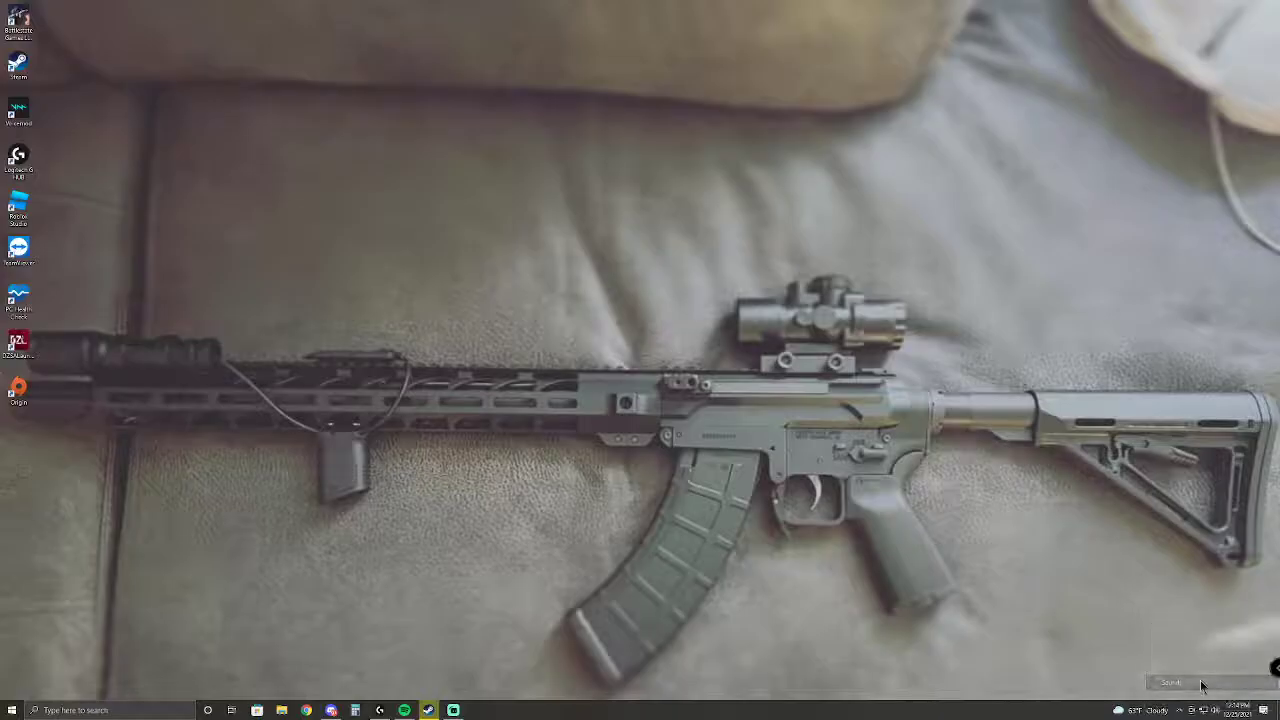
- Run the Configure Speakers wizard for the headset as Stereo through Next, Next, Finish
{"action": "left_click", "coordinate": [1170, 682]}
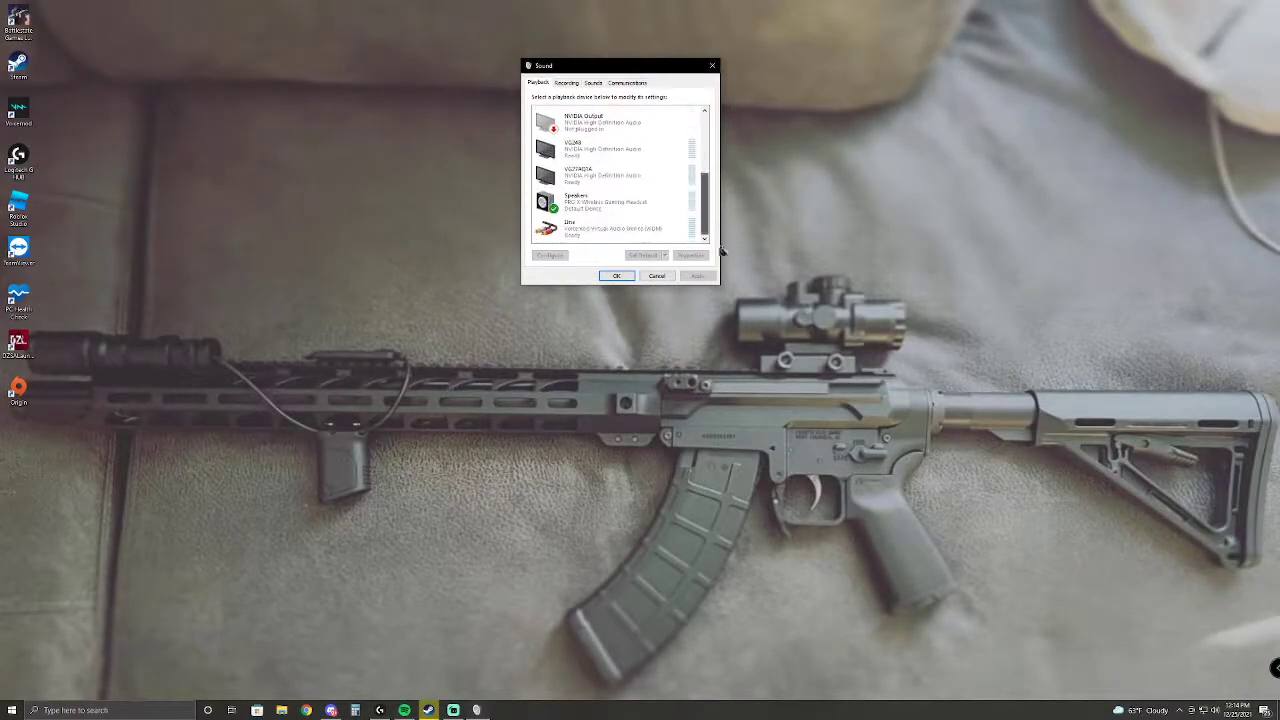
{"action": "right_click", "coordinate": [576, 200]}
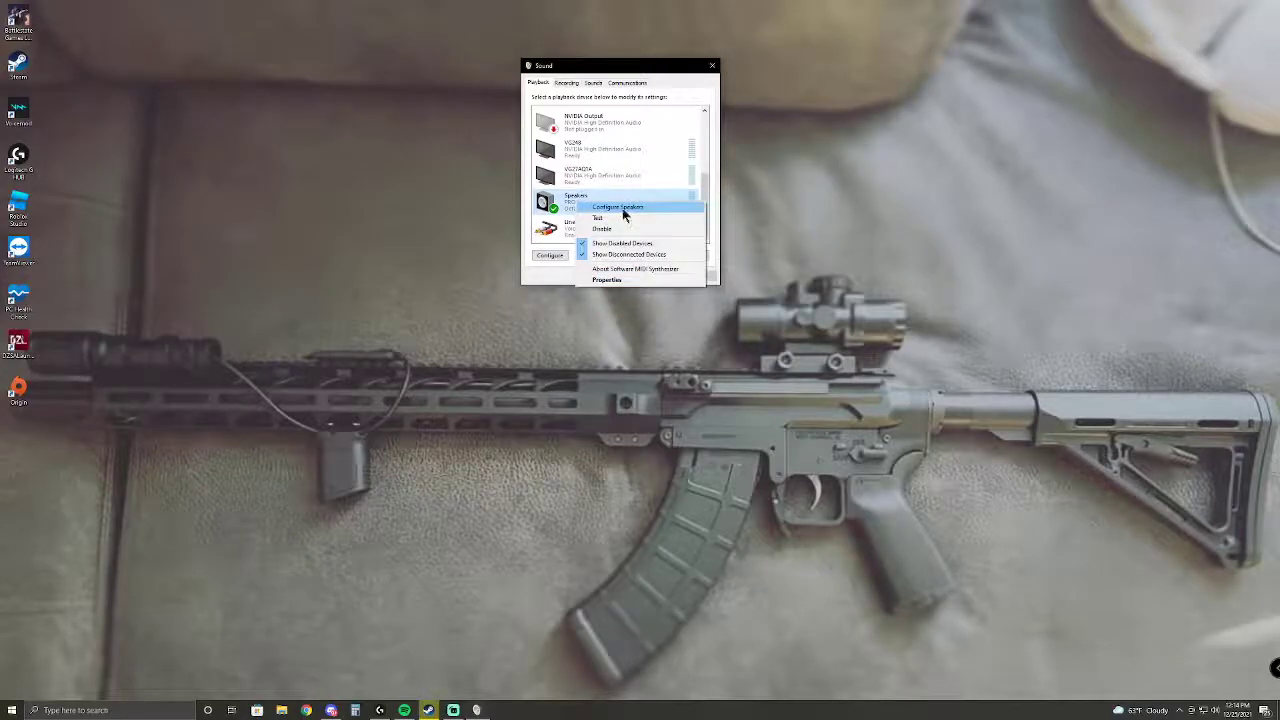
{"action": "left_click", "coordinate": [616, 206]}
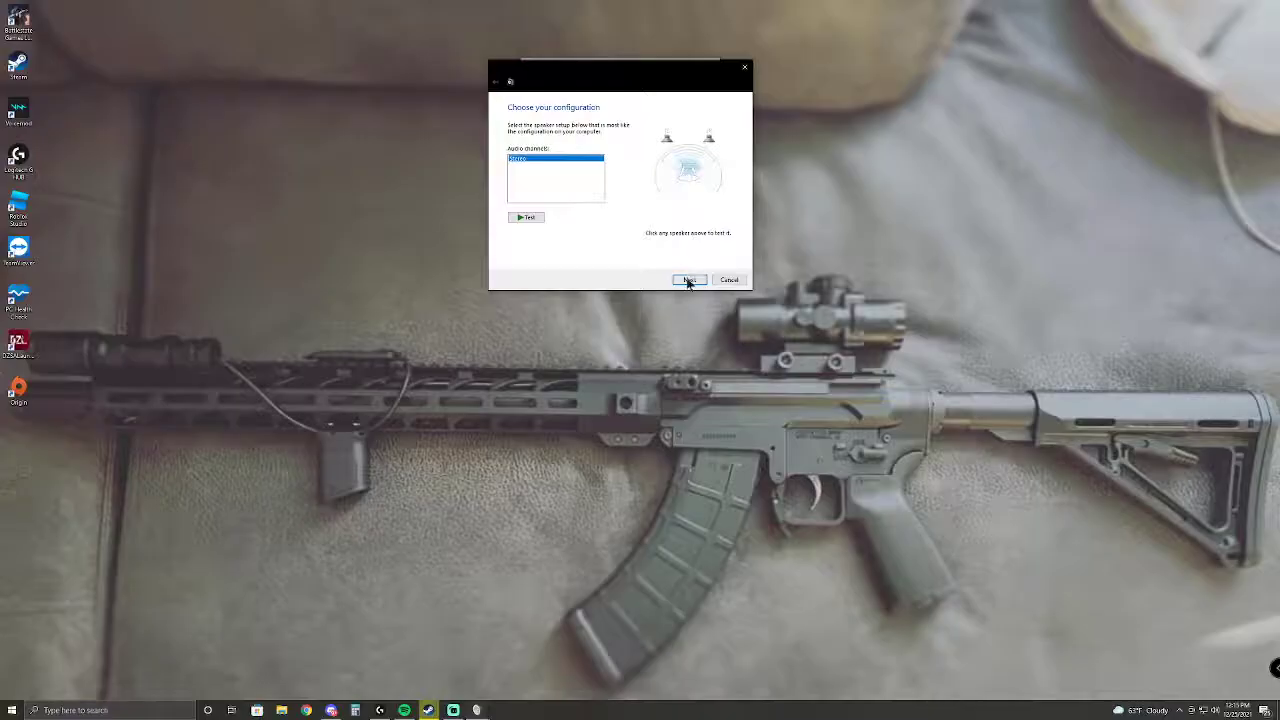
{"action": "left_click", "coordinate": [688, 280]}
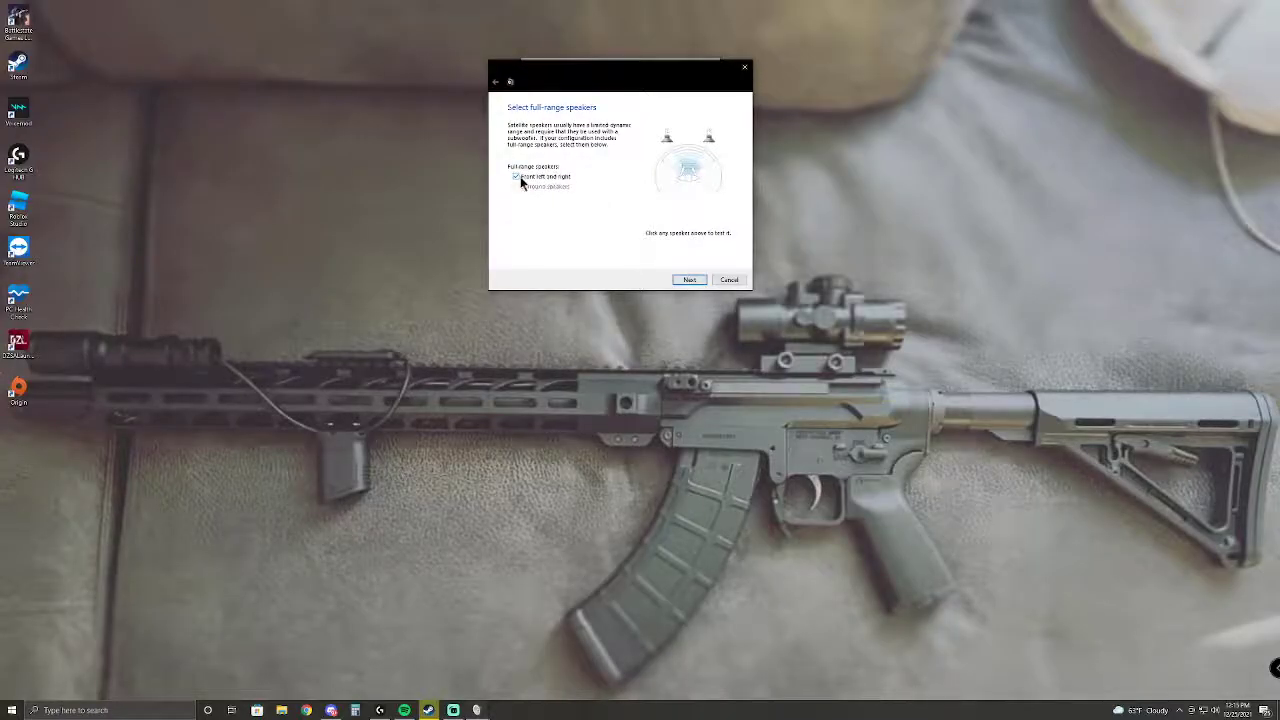
{"action": "left_click", "coordinate": [688, 280]}
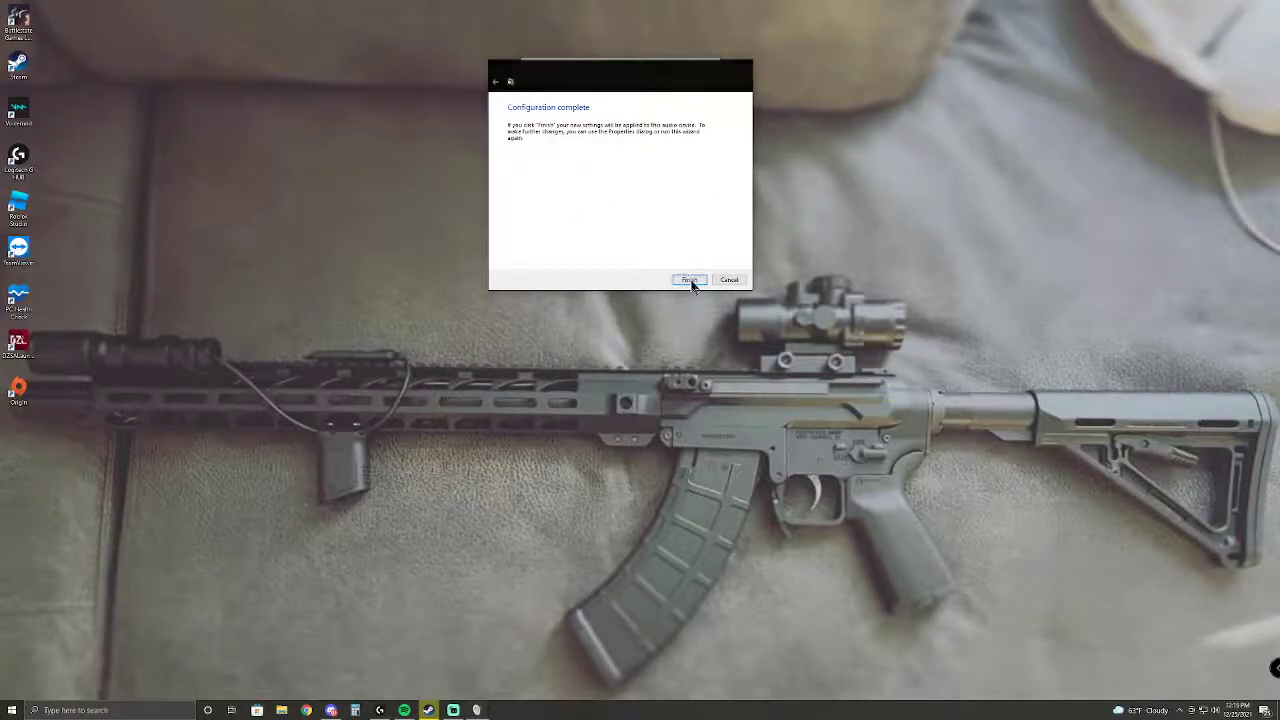
{"action": "left_click", "coordinate": [688, 280]}
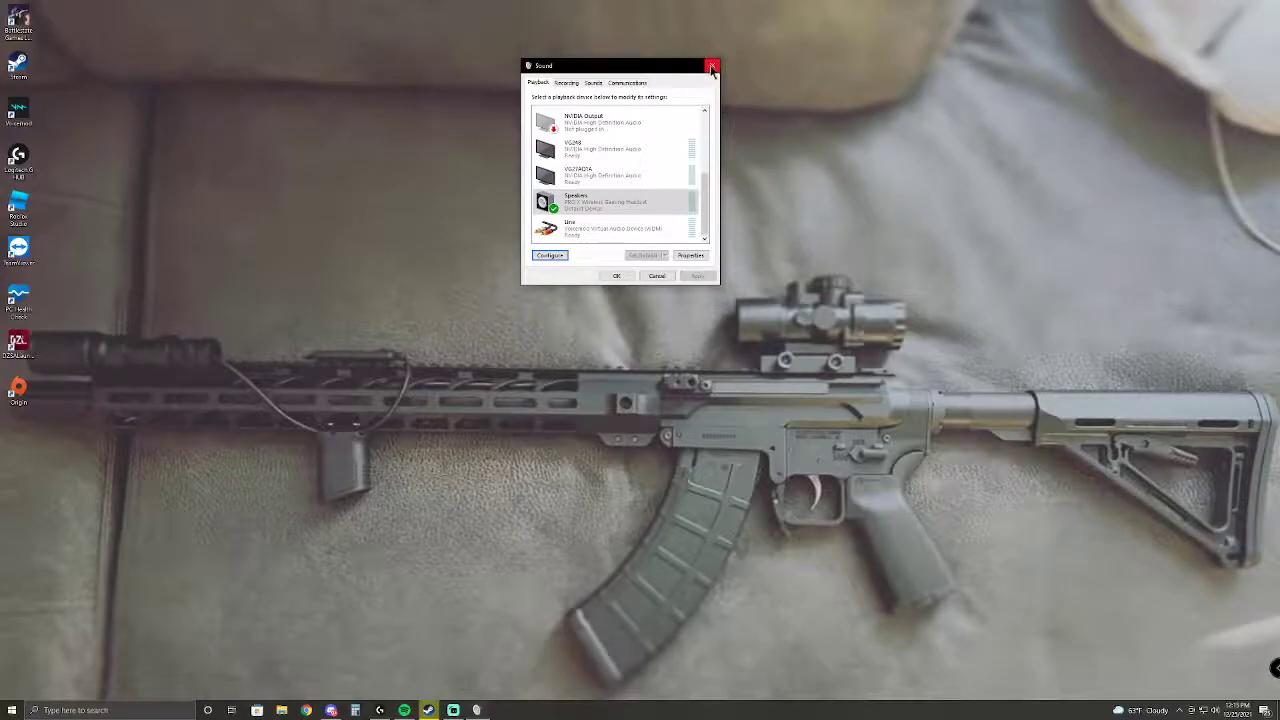
- Close Sound settings and maximize G Hub to show the device list with the Pro X Wireless setting up
{"action": "left_click", "coordinate": [712, 66]}
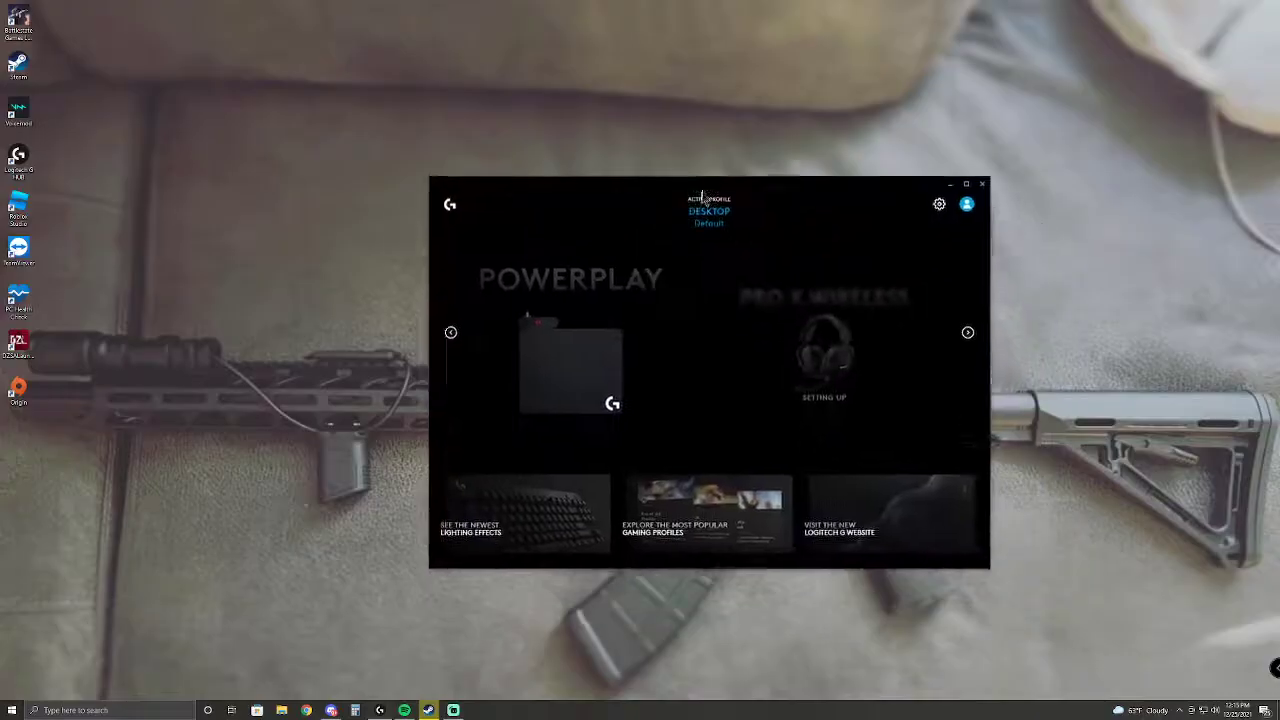
{"action": "left_click", "coordinate": [966, 184]}
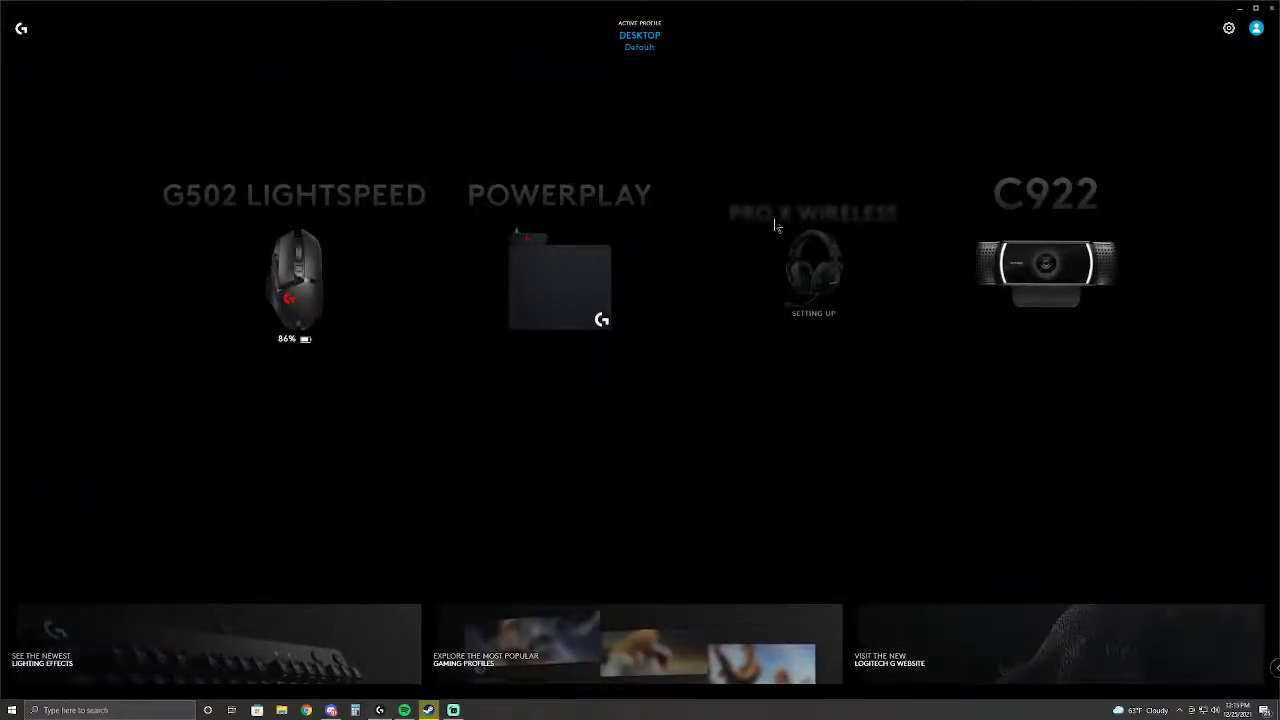
{"action": "mouse_move", "coordinate": [812, 242]}
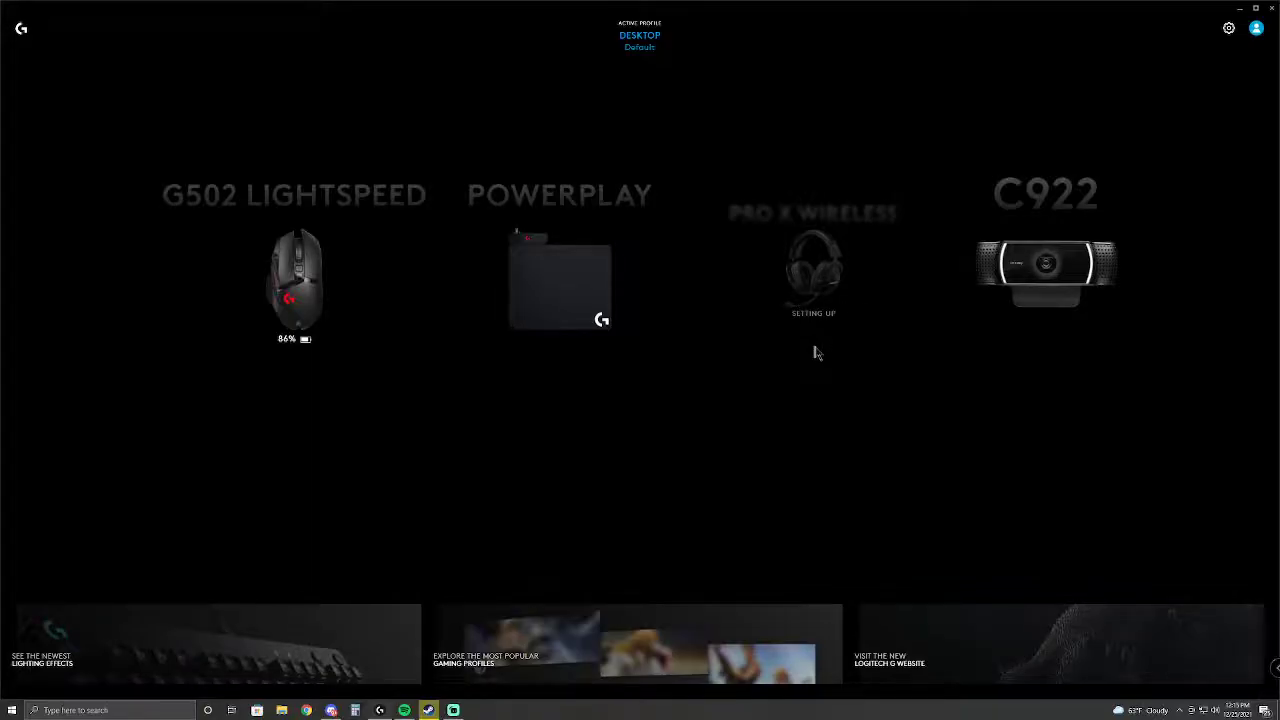
{"action": "mouse_move", "coordinate": [824, 314]}
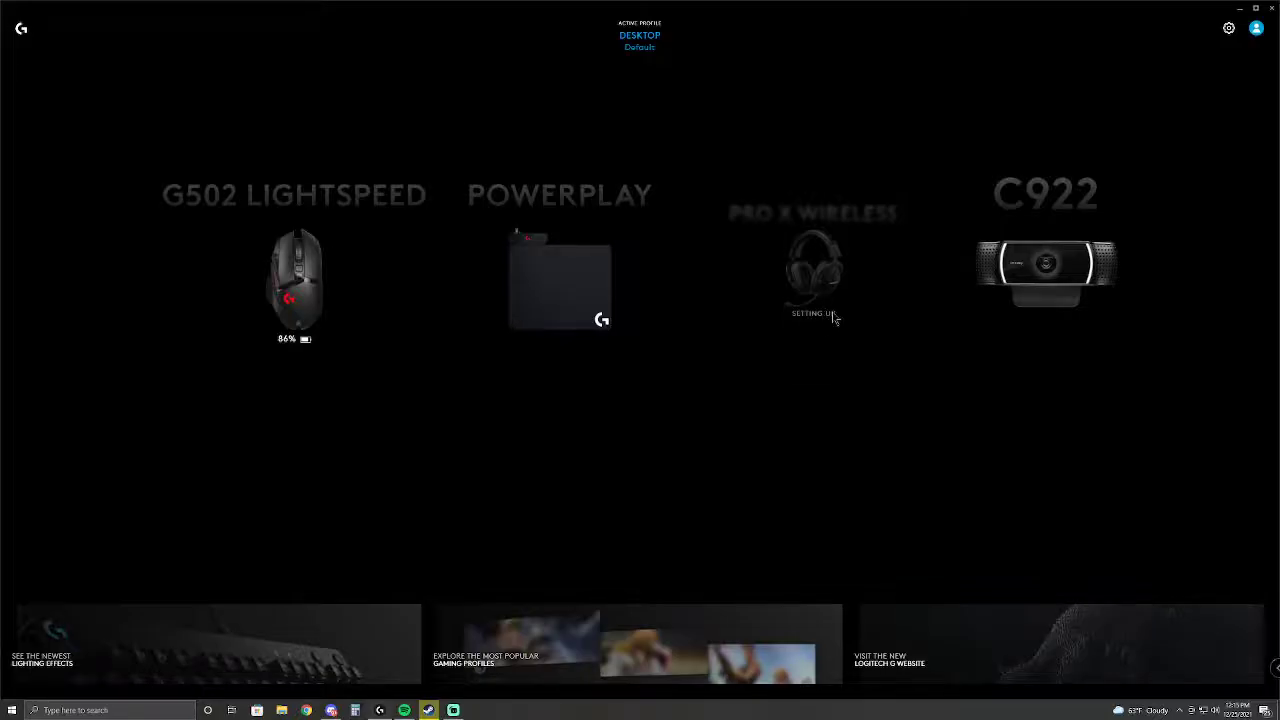
{"action": "mouse_move", "coordinate": [796, 292]}
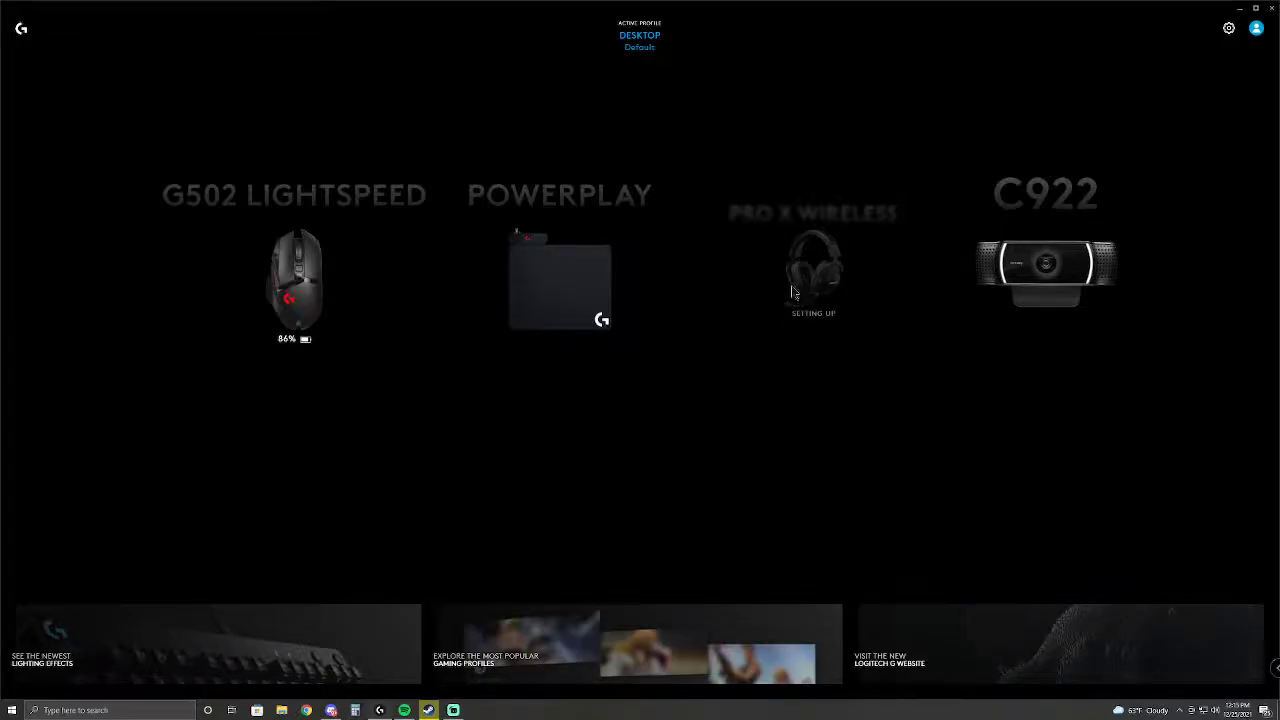
{"action": "mouse_move", "coordinate": [964, 12]}
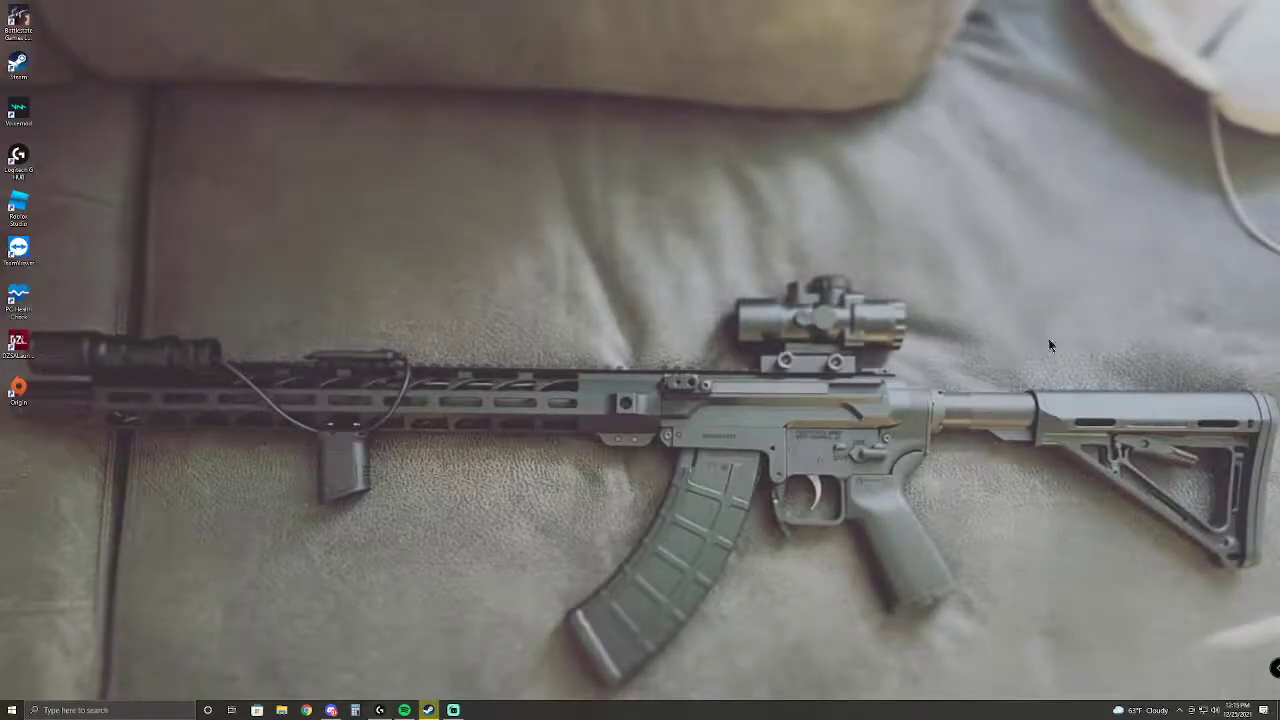
{"action": "mouse_move", "coordinate": [920, 378]}
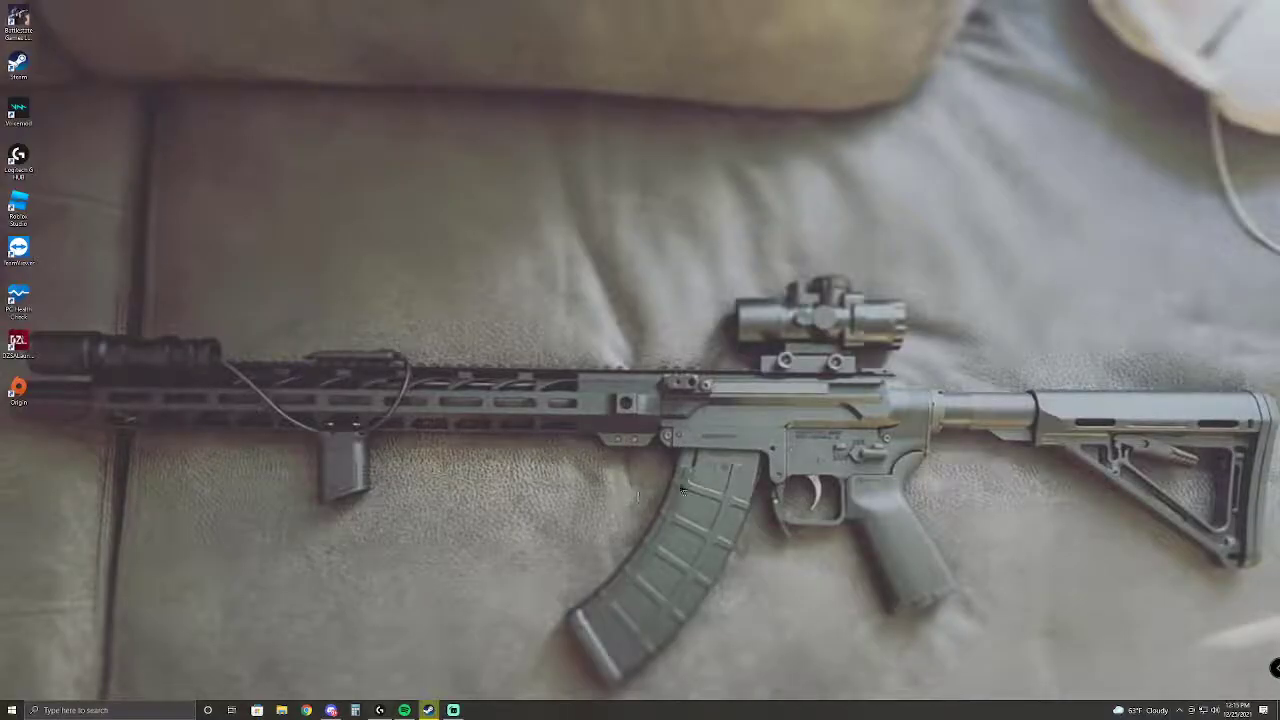
{"action": "mouse_move", "coordinate": [516, 560]}
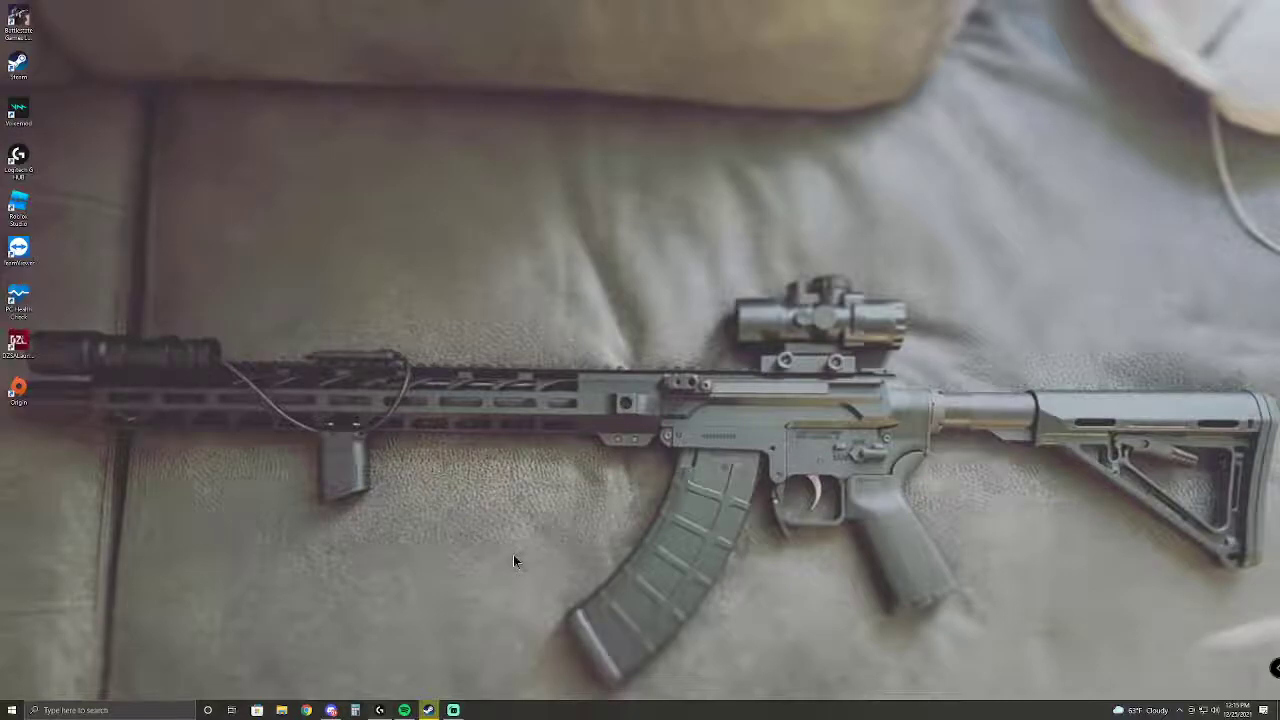